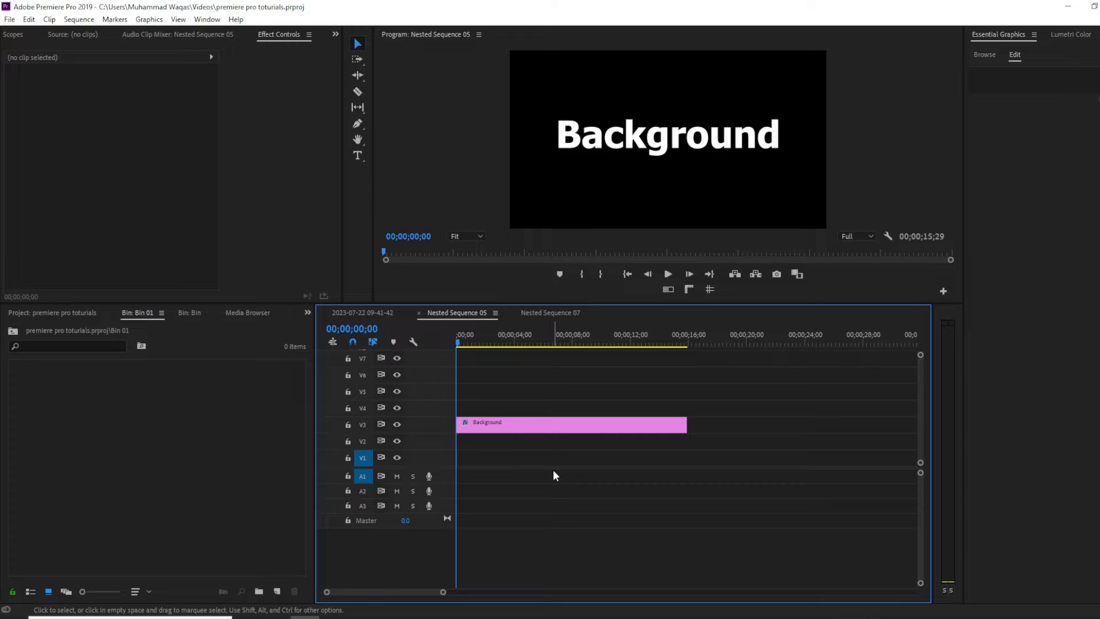
pyautogui.moveTo(548, 471)
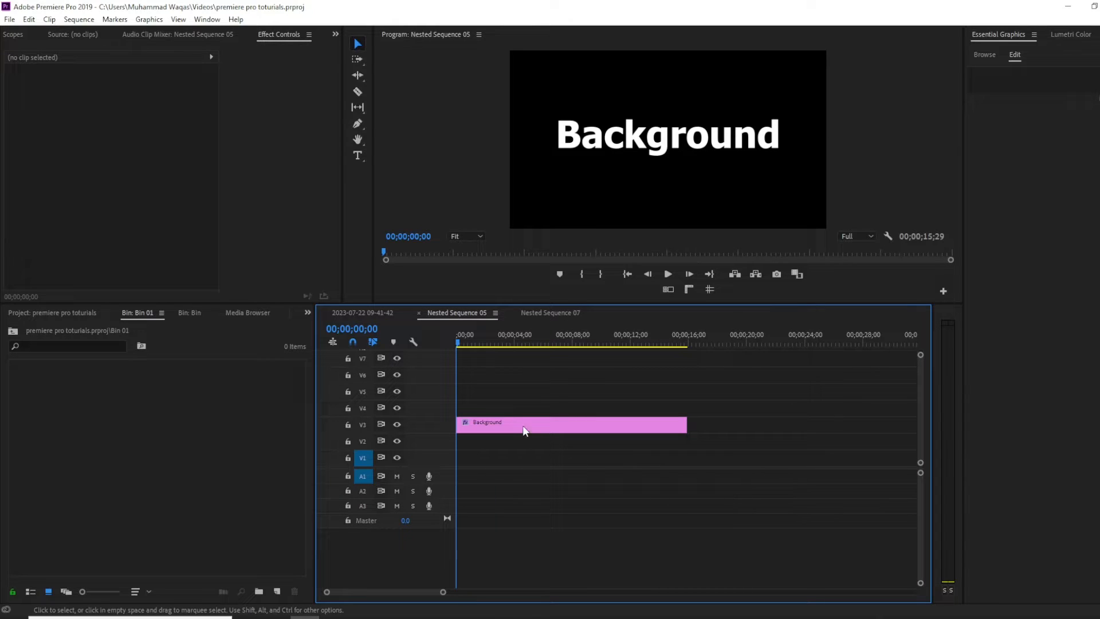
# Select the Background title clip on V3 and show its text layer's properties in Essential Graphics.
pyautogui.click(523, 424)
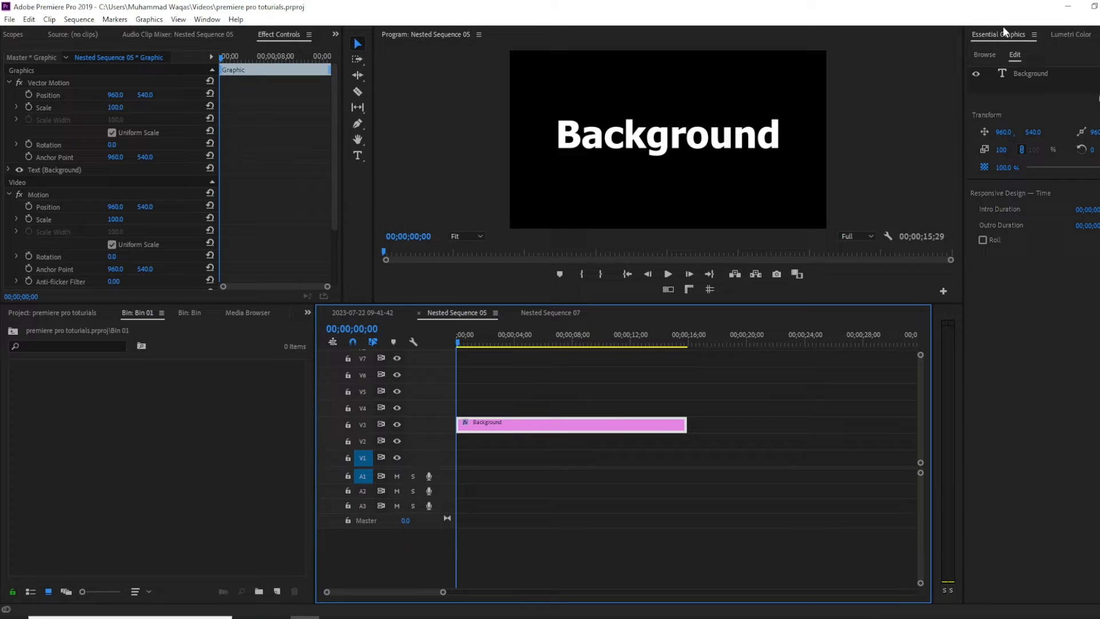
pyautogui.click(55, 169)
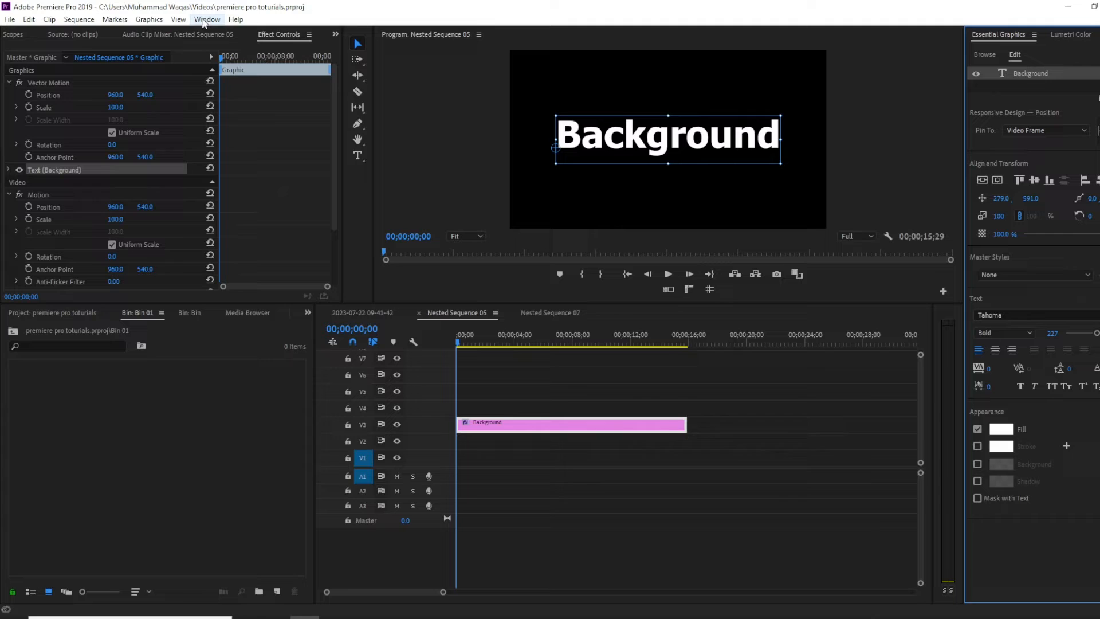
pyautogui.click(206, 20)
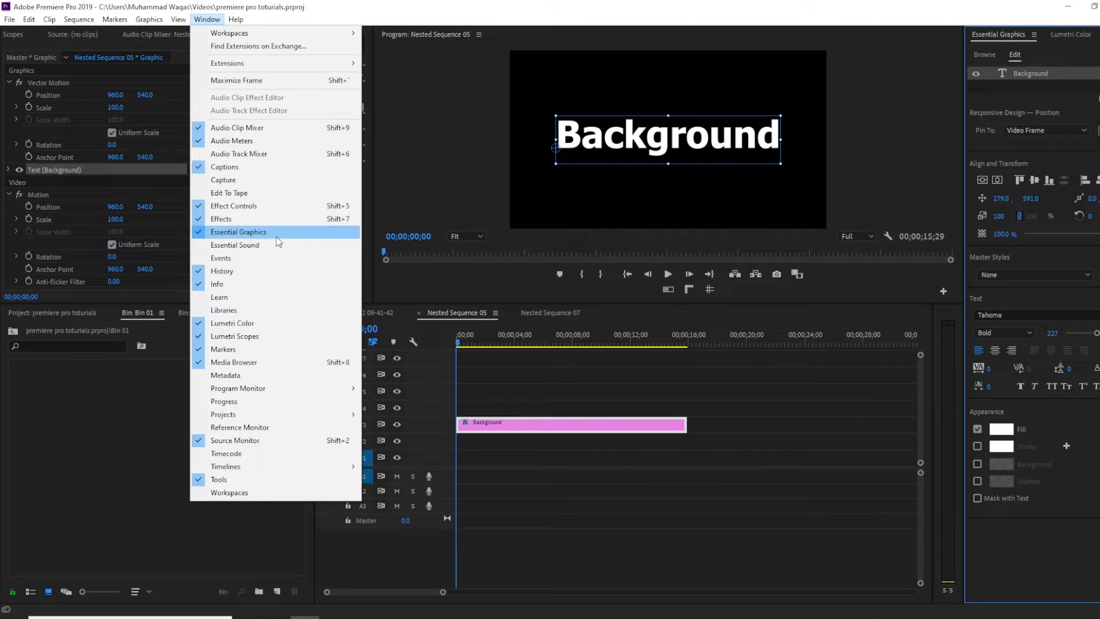
pyautogui.moveTo(291, 234)
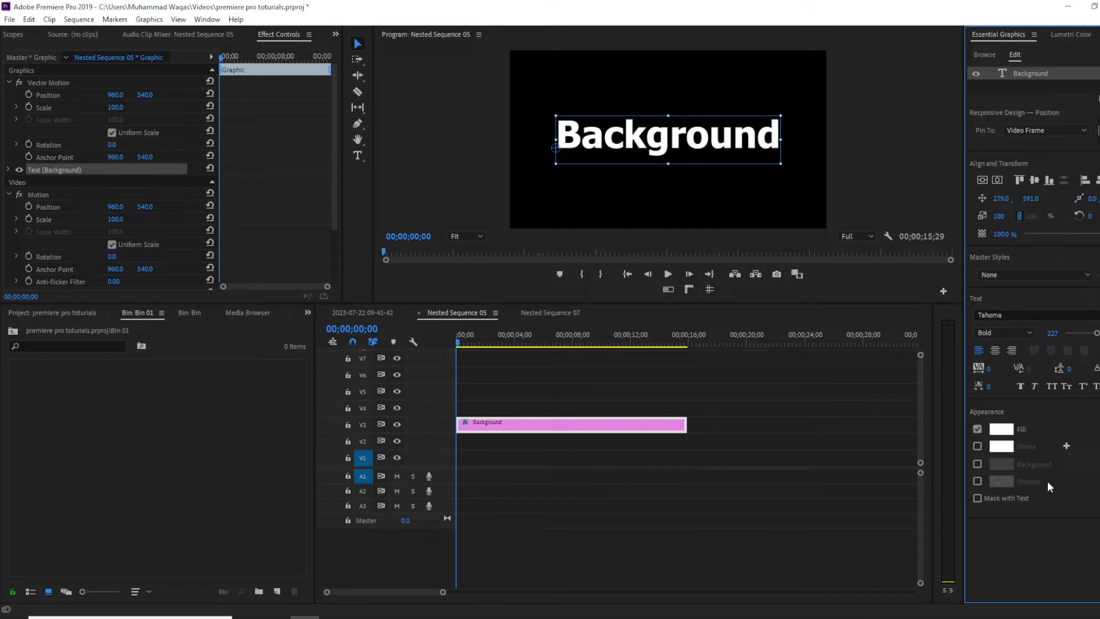
pyautogui.moveTo(1021, 452)
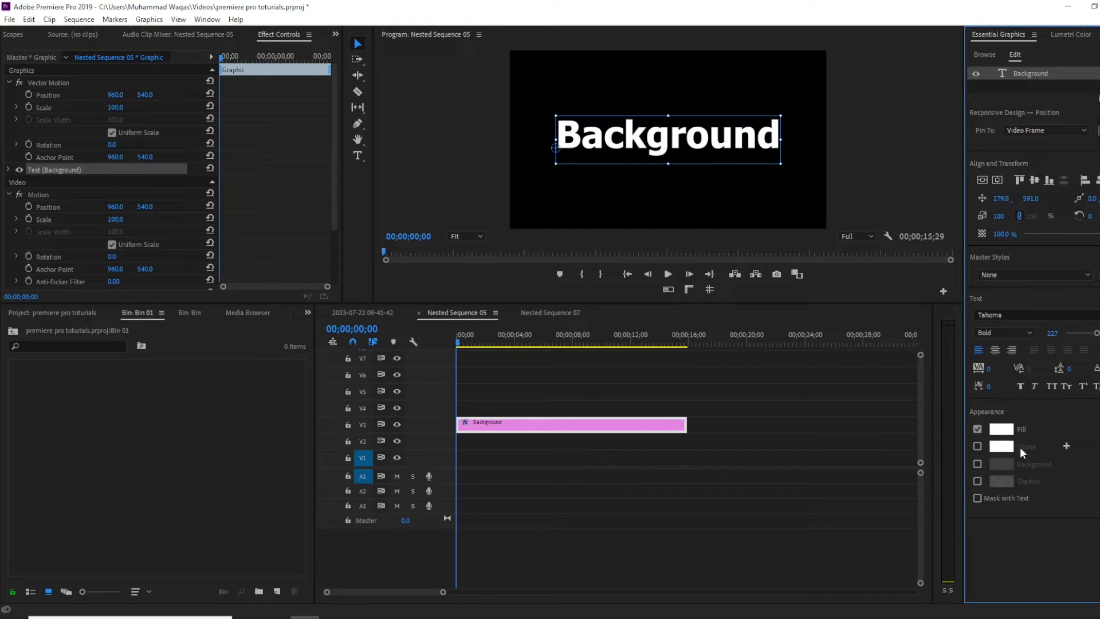
pyautogui.moveTo(1008, 485)
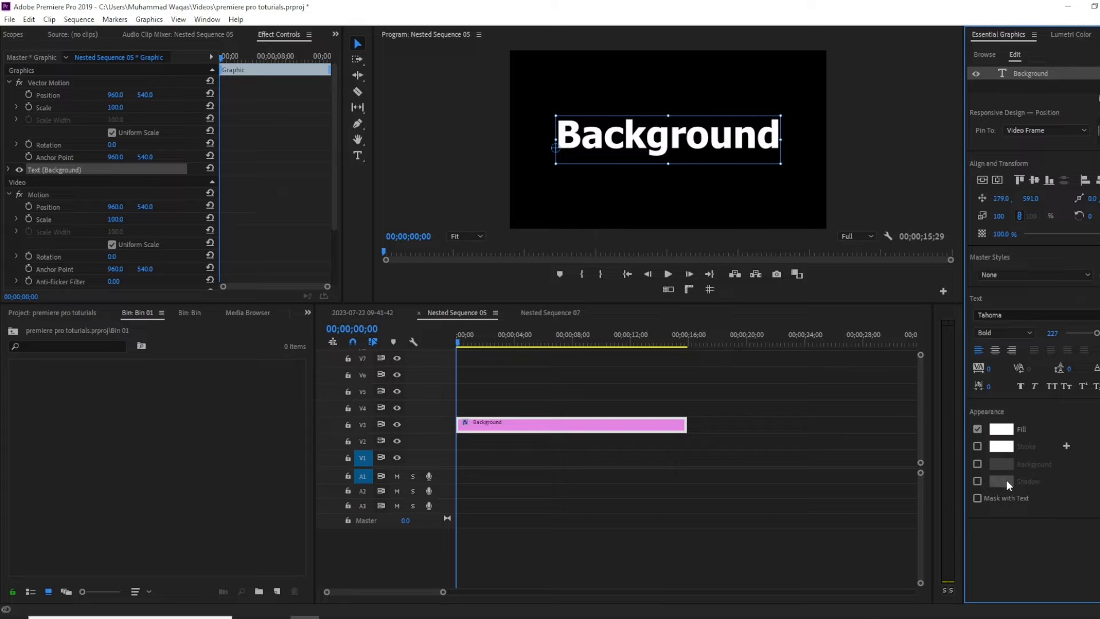
# Enable a magenta (FF00D2) background box behind the white title text in Appearance.
pyautogui.click(977, 464)
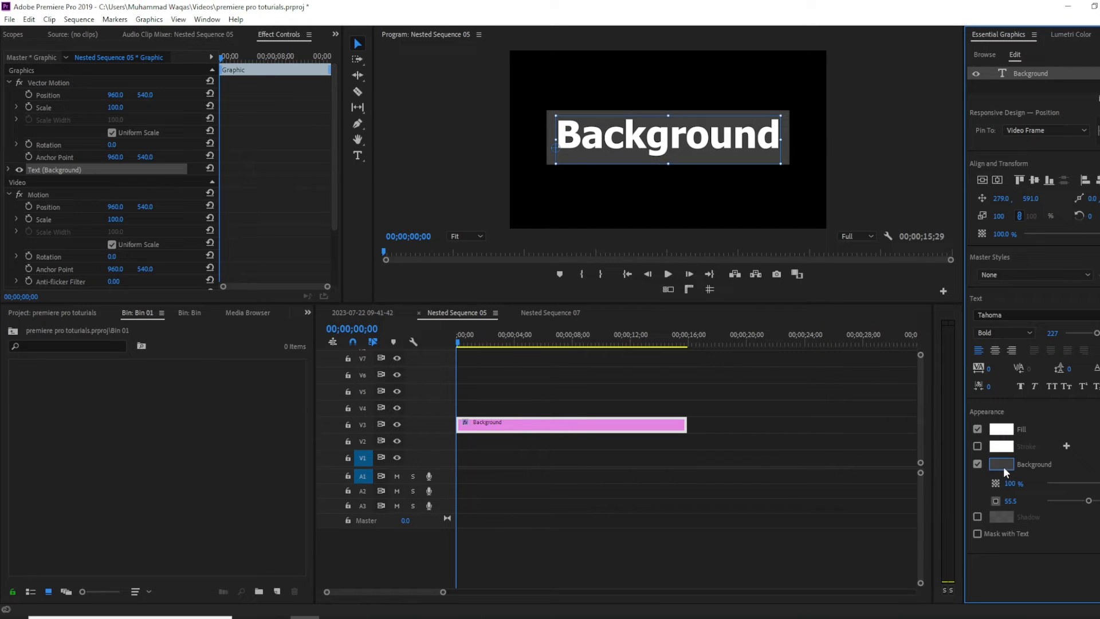
pyautogui.click(1001, 464)
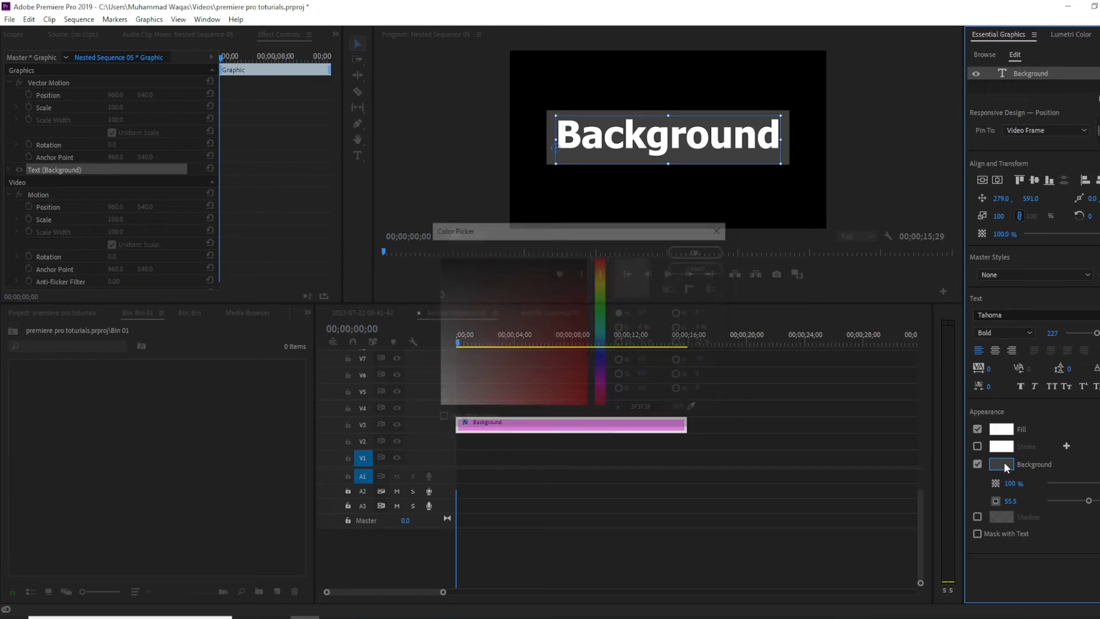
pyautogui.click(1001, 464)
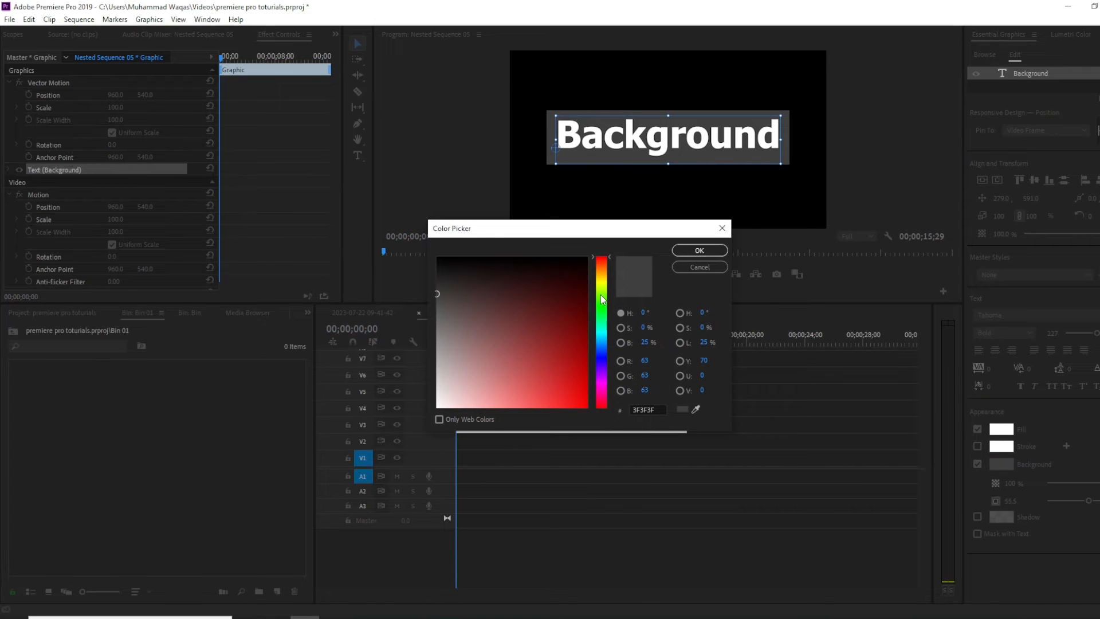
pyautogui.click(587, 412)
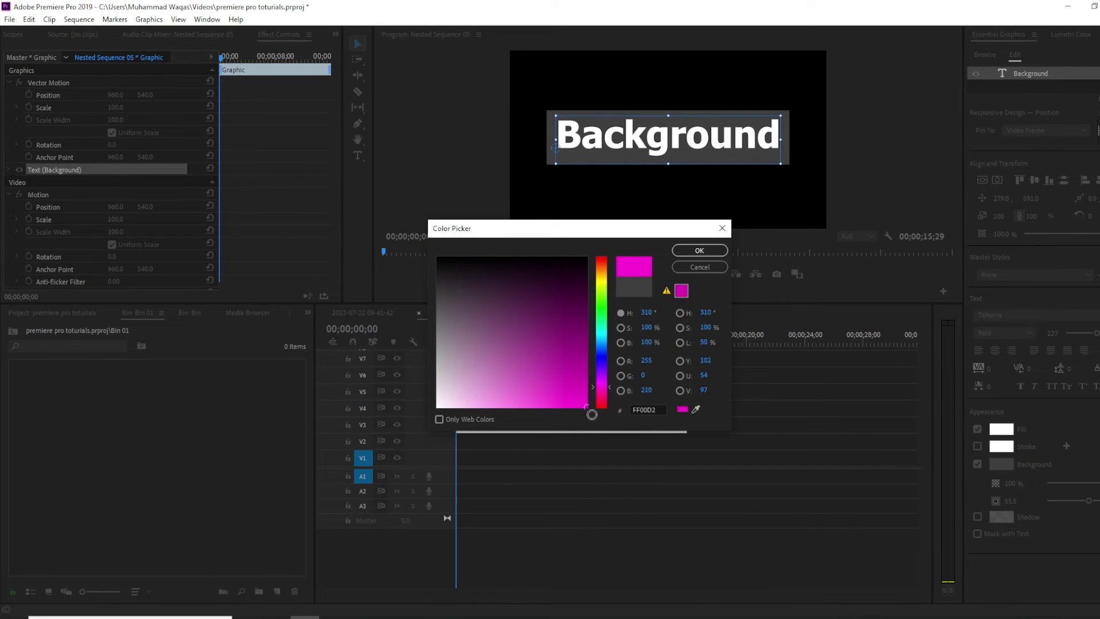
pyautogui.click(698, 251)
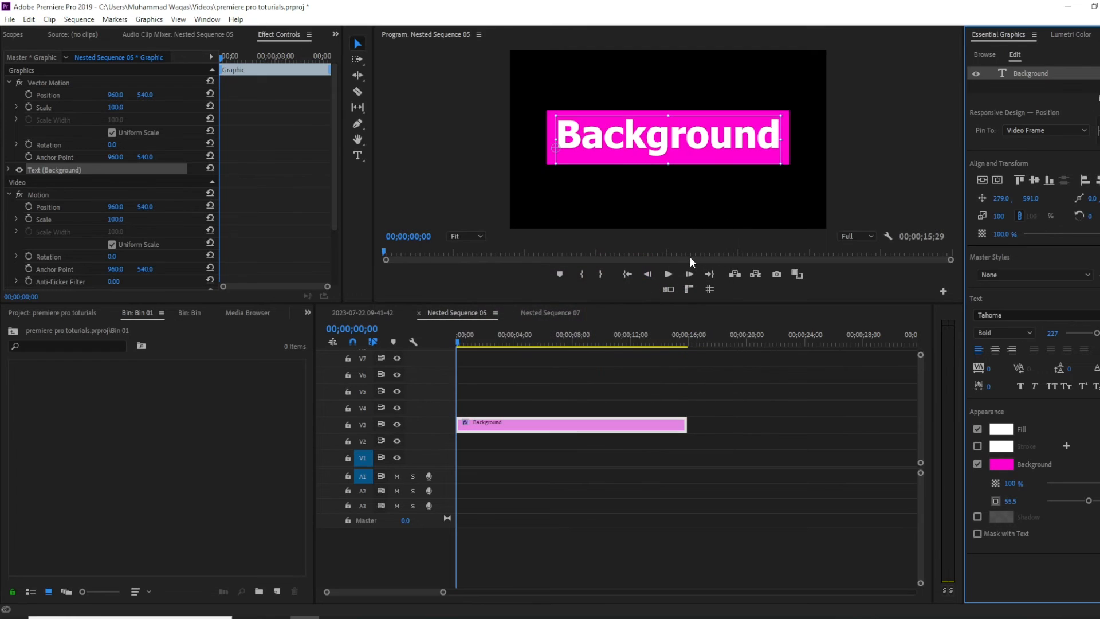
pyautogui.moveTo(817, 228)
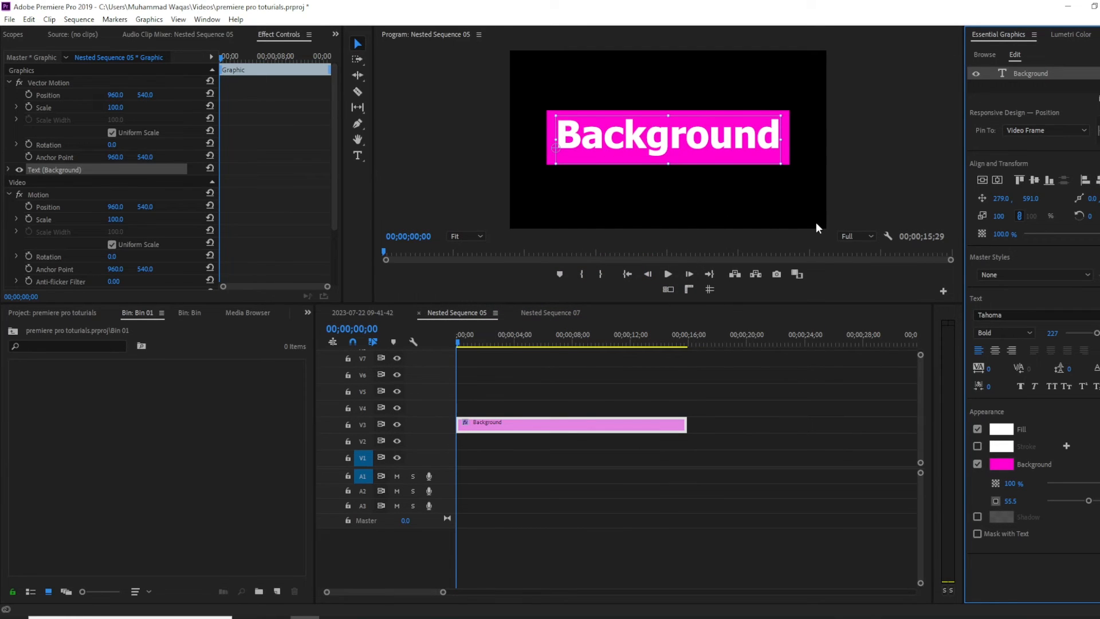